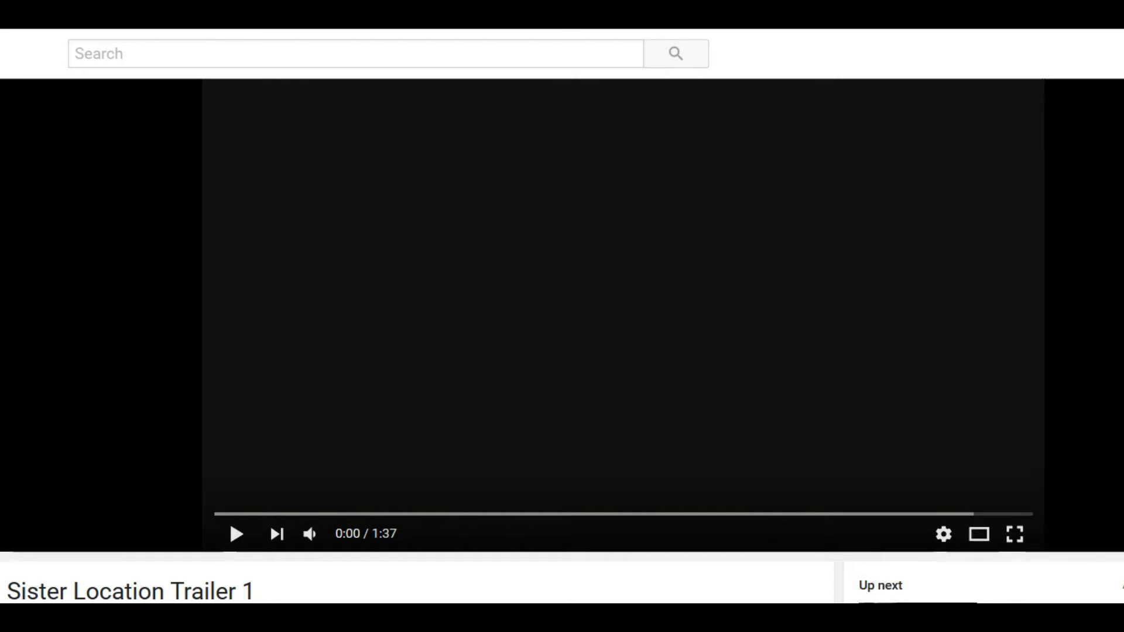
# Play Sister Location Trailer 1 through to its 1:37 end screen.
pyautogui.click(236, 534)
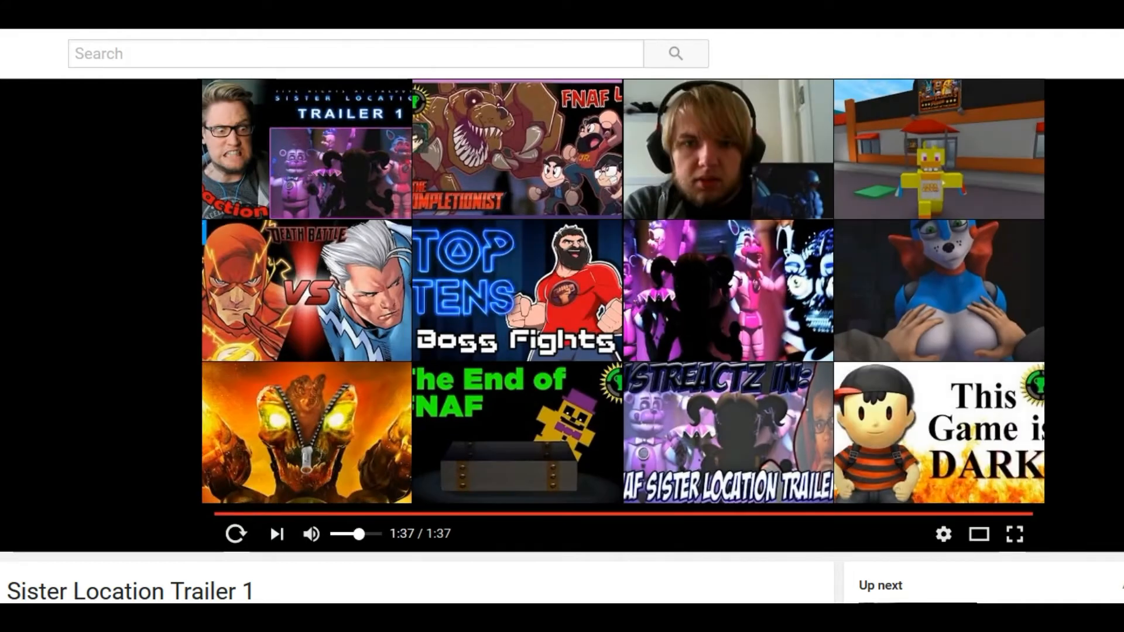
# Restart the trailer from the beginning and let it play, muted.
pyautogui.click(235, 534)
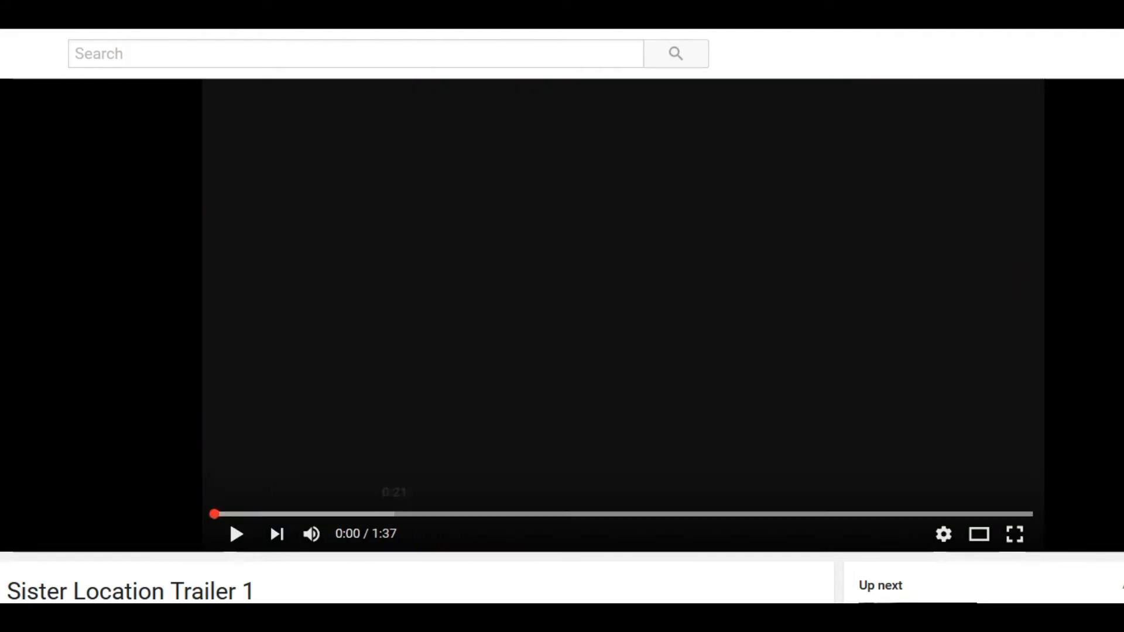
pyautogui.click(293, 513)
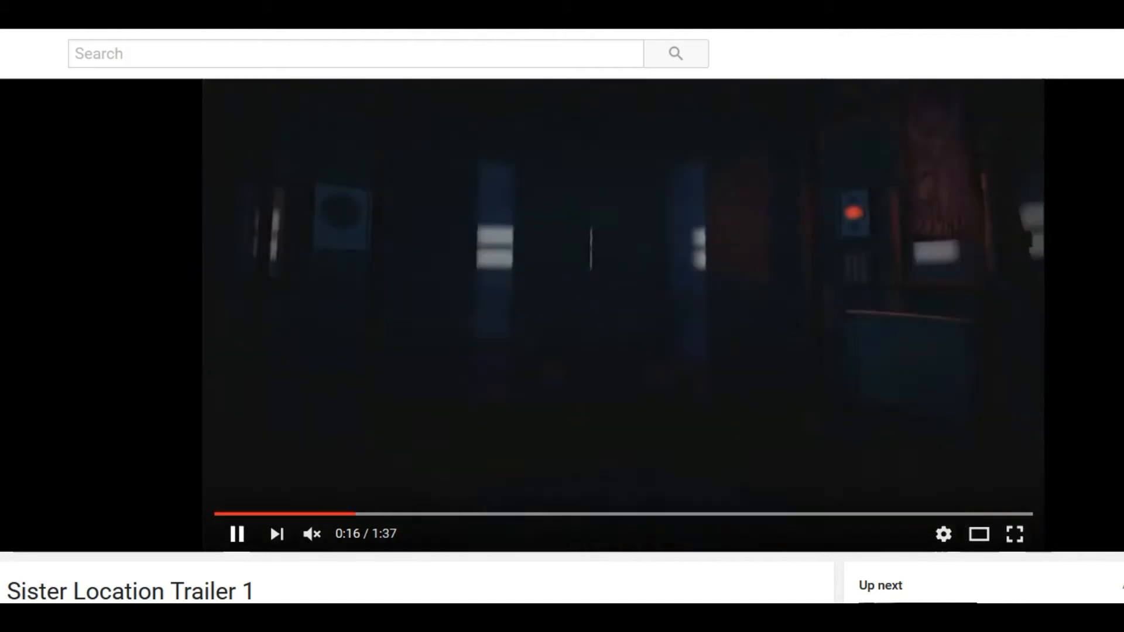
# Pause the trailer to study the scene, then resume toward the 0:29 purple animatronic close-up.
pyautogui.click(236, 534)
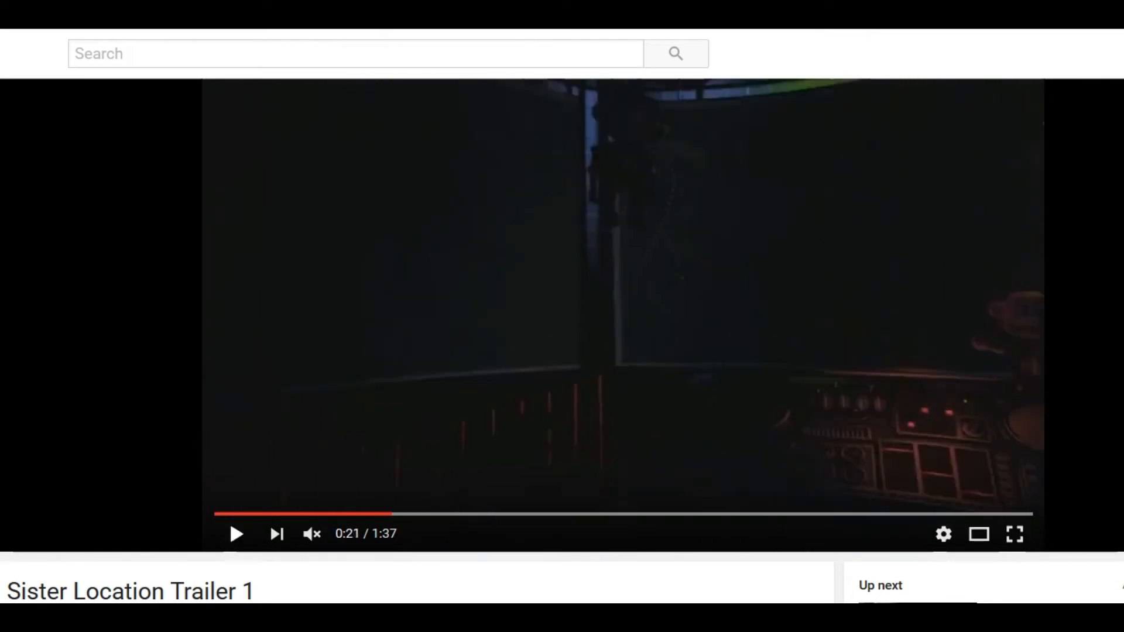
pyautogui.click(311, 534)
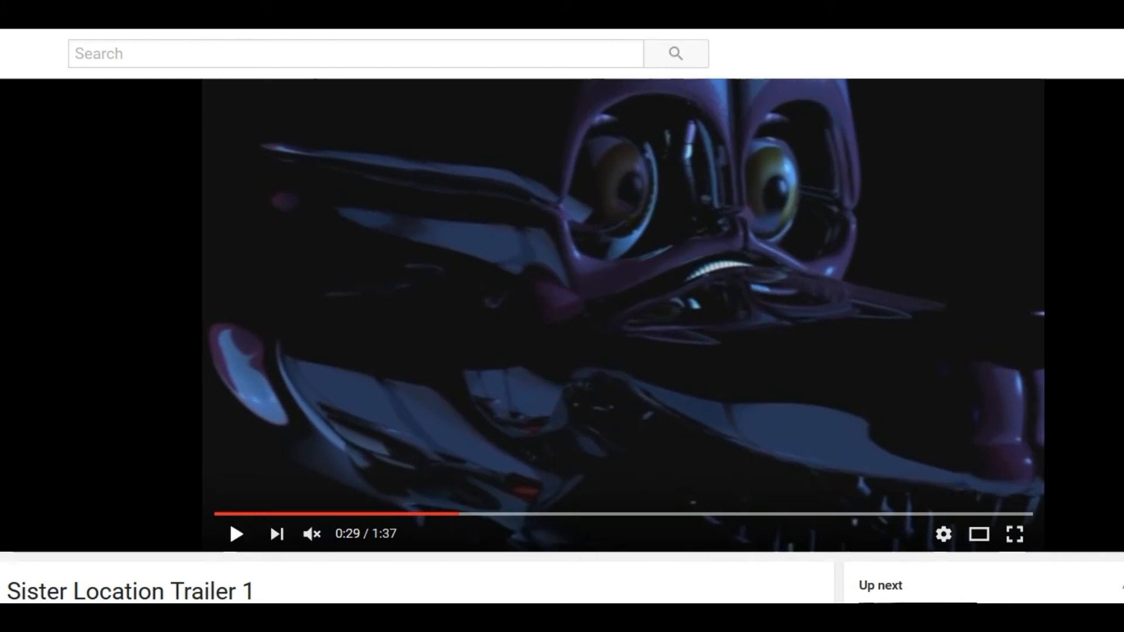
# Step through 0:46–1:01, pausing on the ballerina's face and the bear close-up before resuming.
pyautogui.click(235, 533)
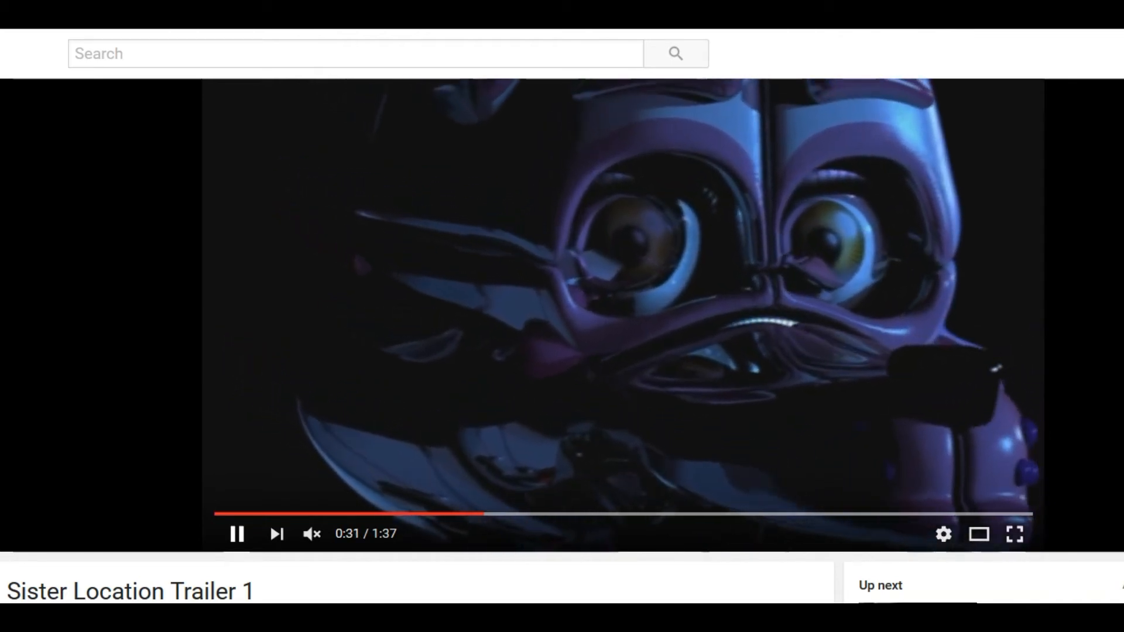
pyautogui.click(236, 534)
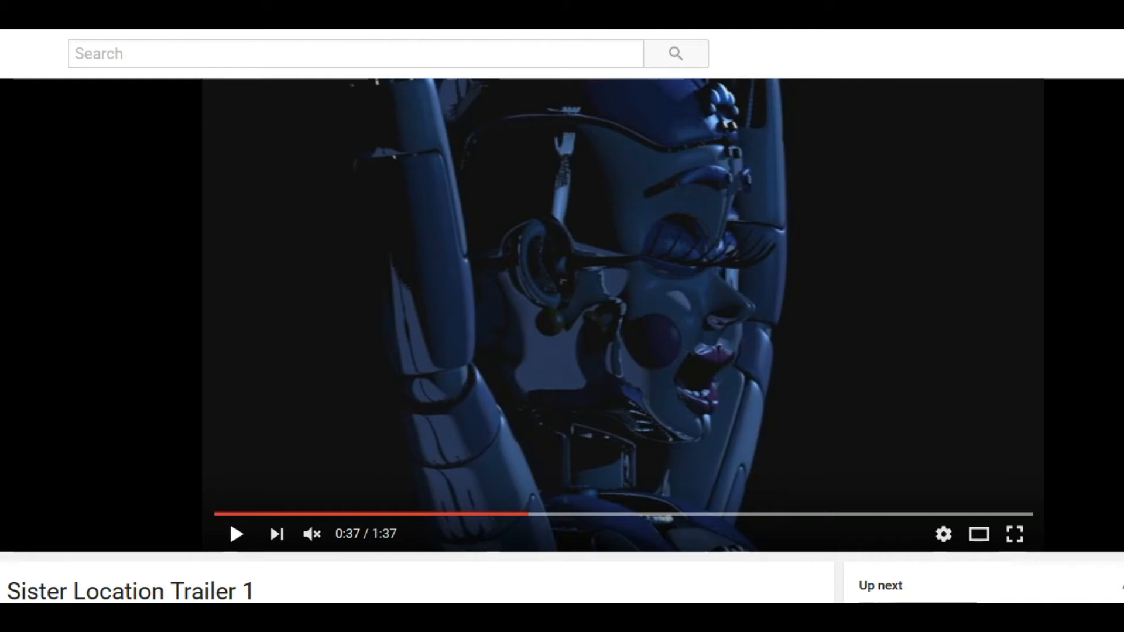
pyautogui.click(235, 534)
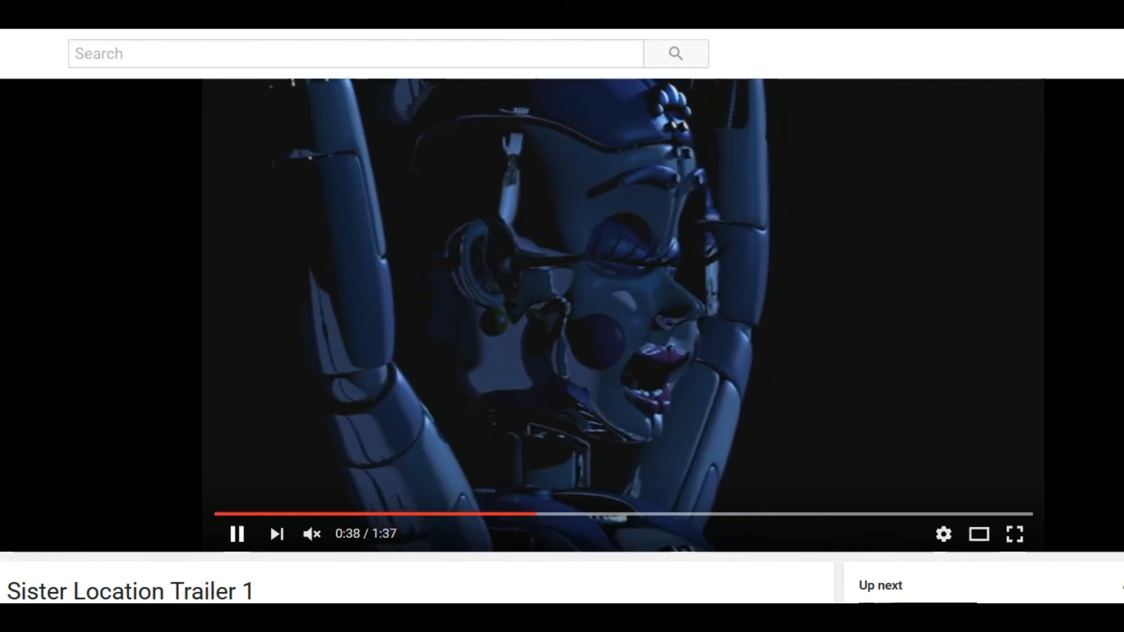
pyautogui.click(235, 533)
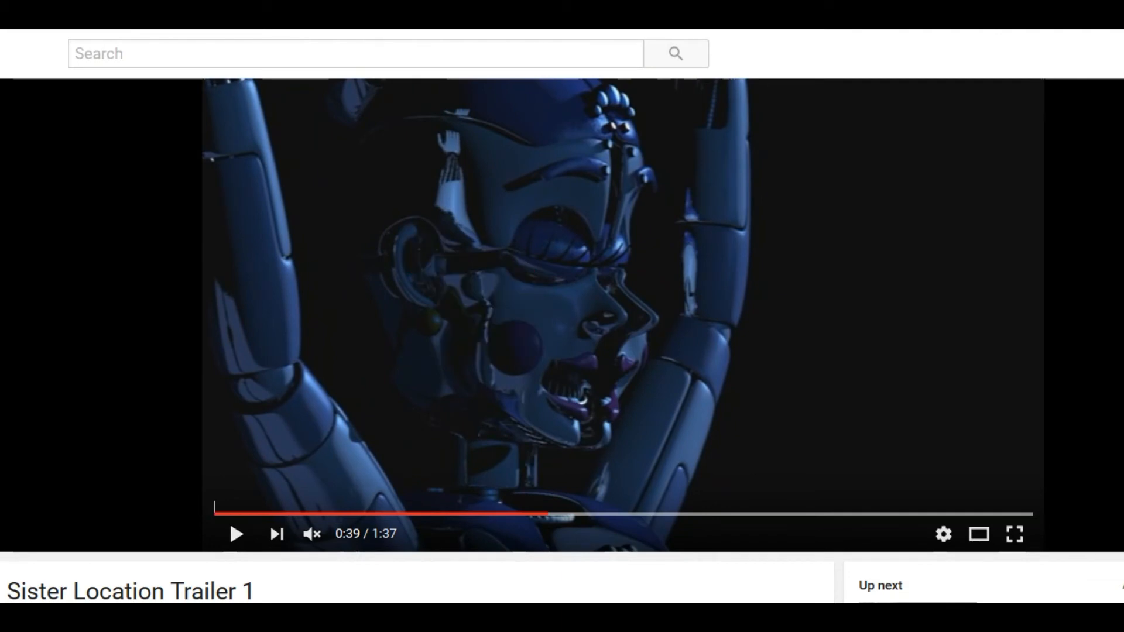
pyautogui.click(235, 533)
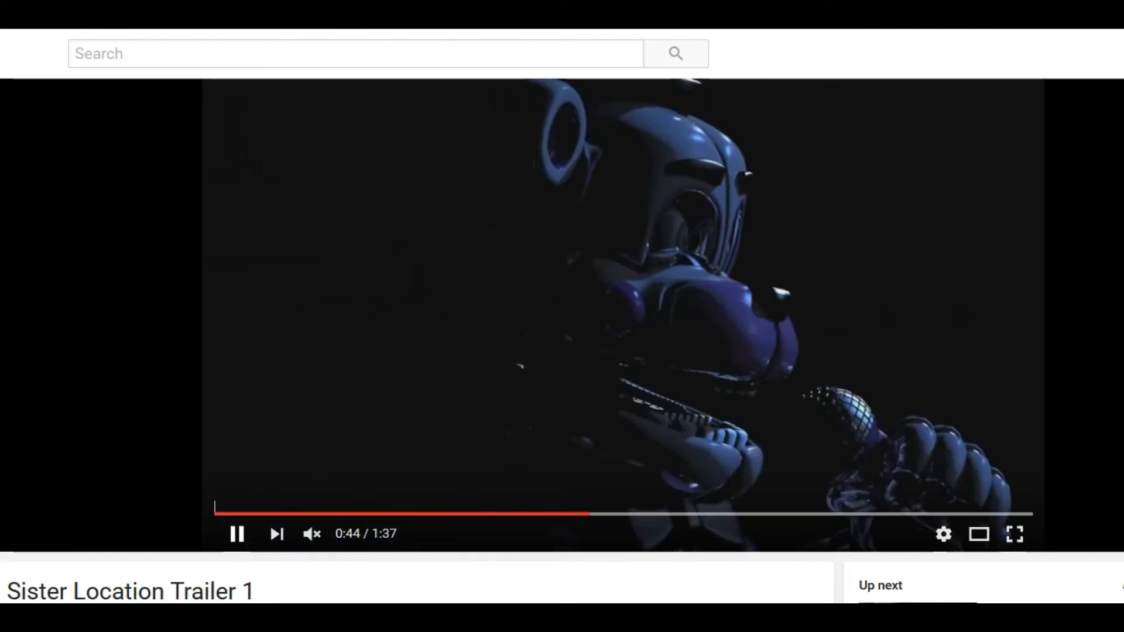
pyautogui.click(235, 534)
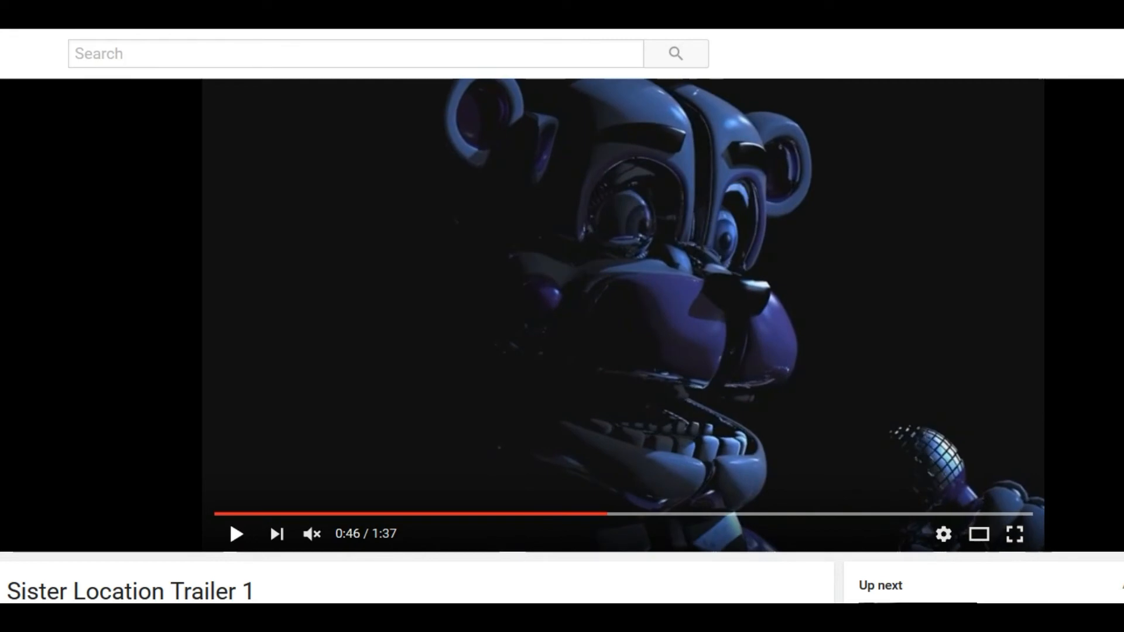
pyautogui.click(236, 534)
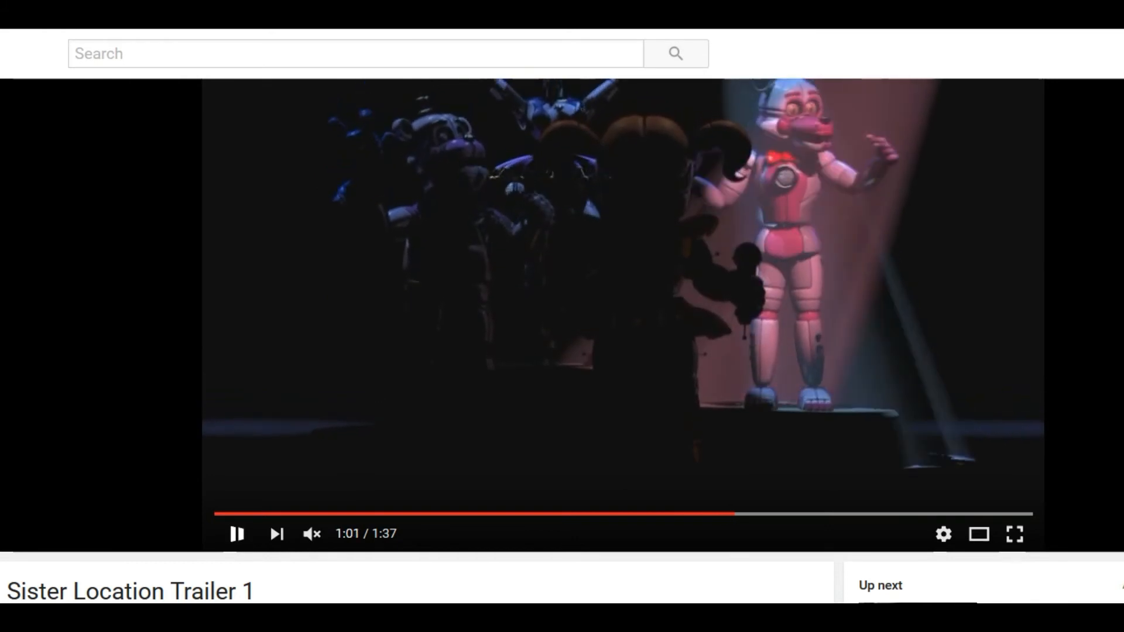
# Freeze on the spotlighted animatronic group at 1:01, then resume playback.
pyautogui.click(235, 534)
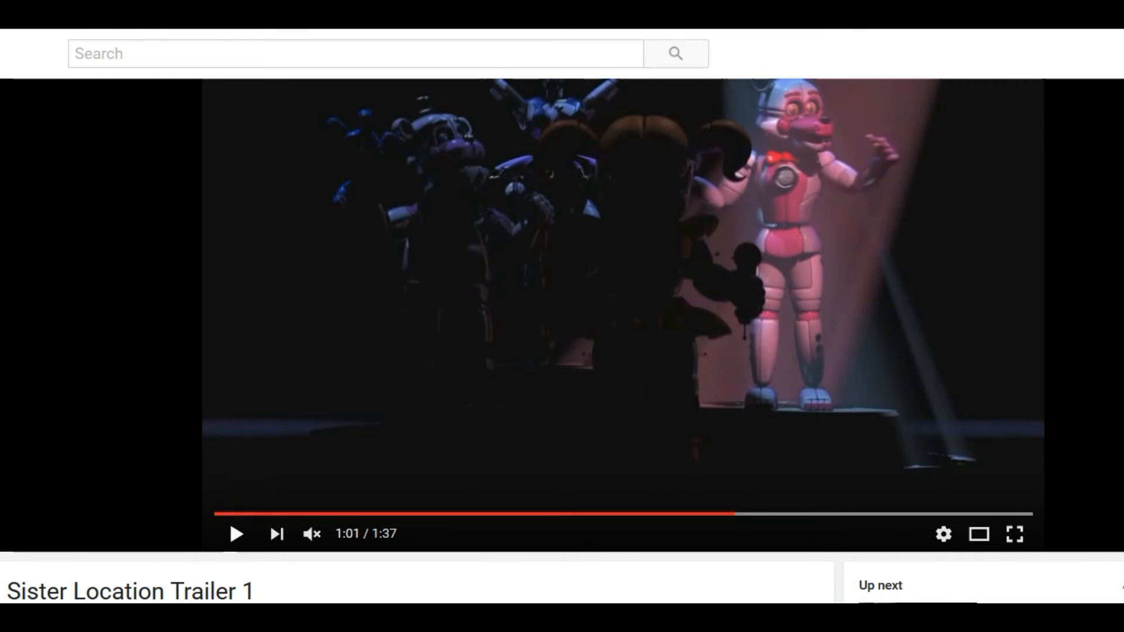
pyautogui.click(236, 534)
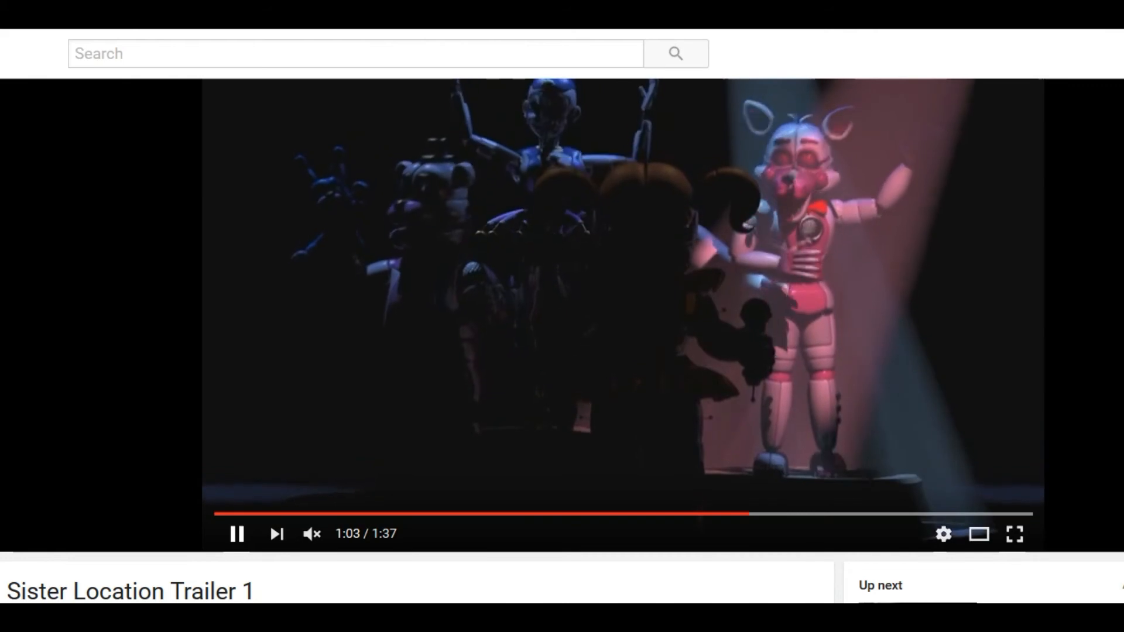
# Pause on the four-animatronic lineup at 1:06, then resume playback.
pyautogui.click(236, 534)
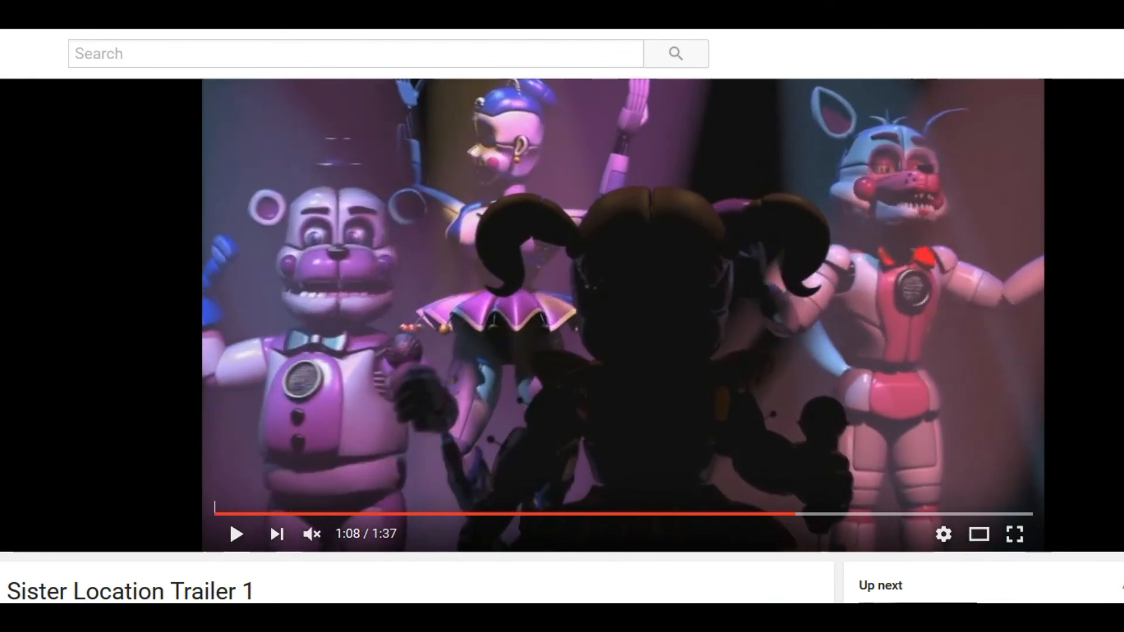
pyautogui.moveTo(796, 514)
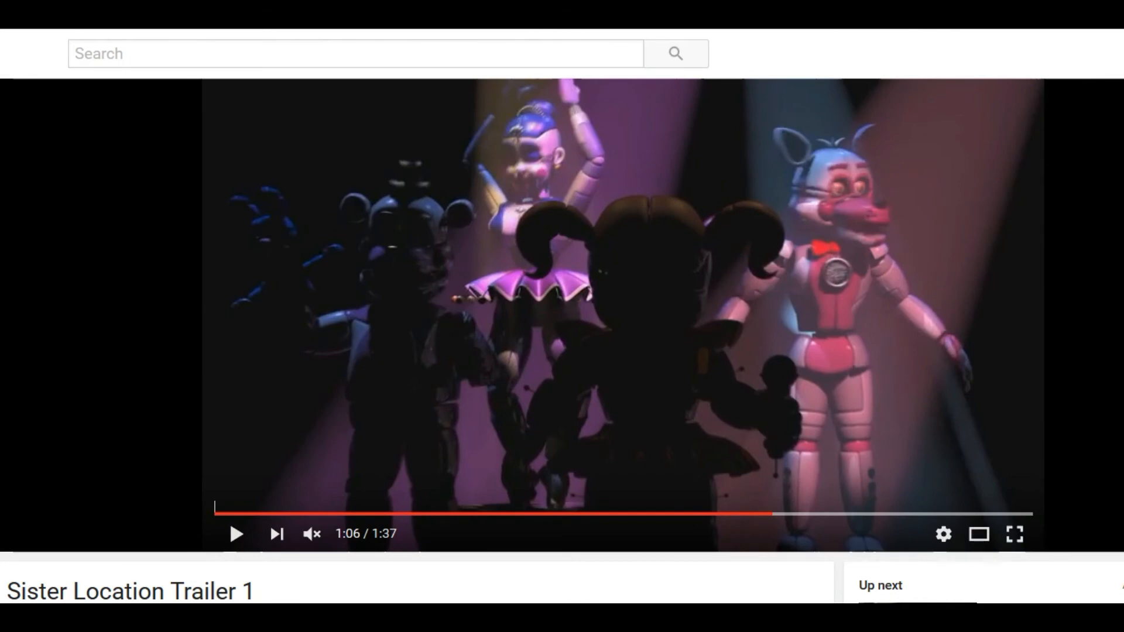
pyautogui.moveTo(311, 534)
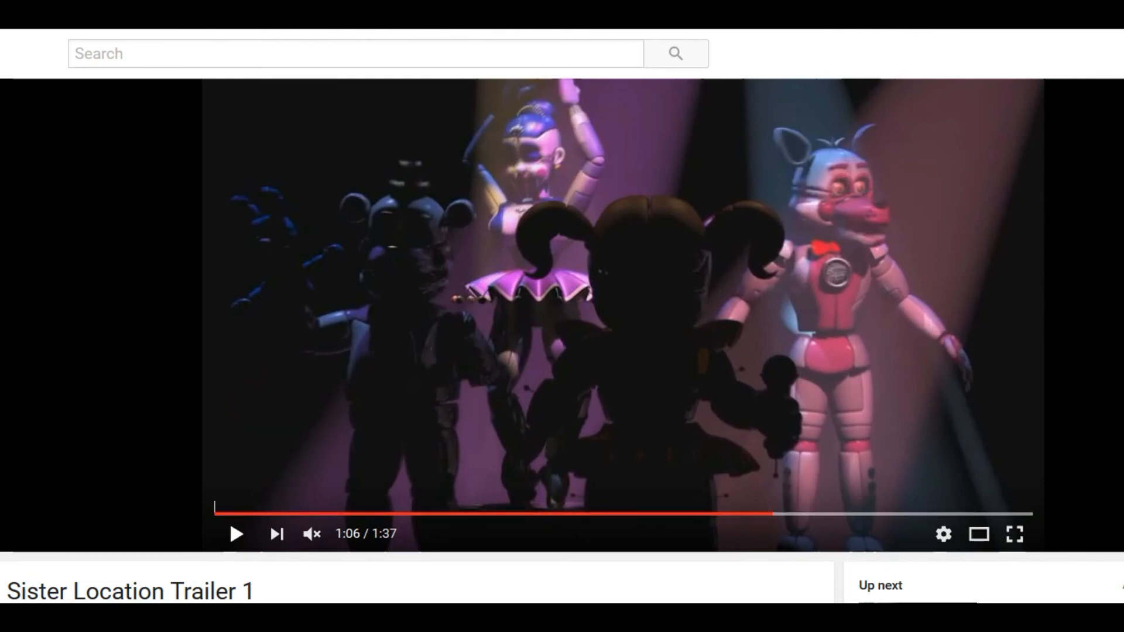
pyautogui.click(235, 533)
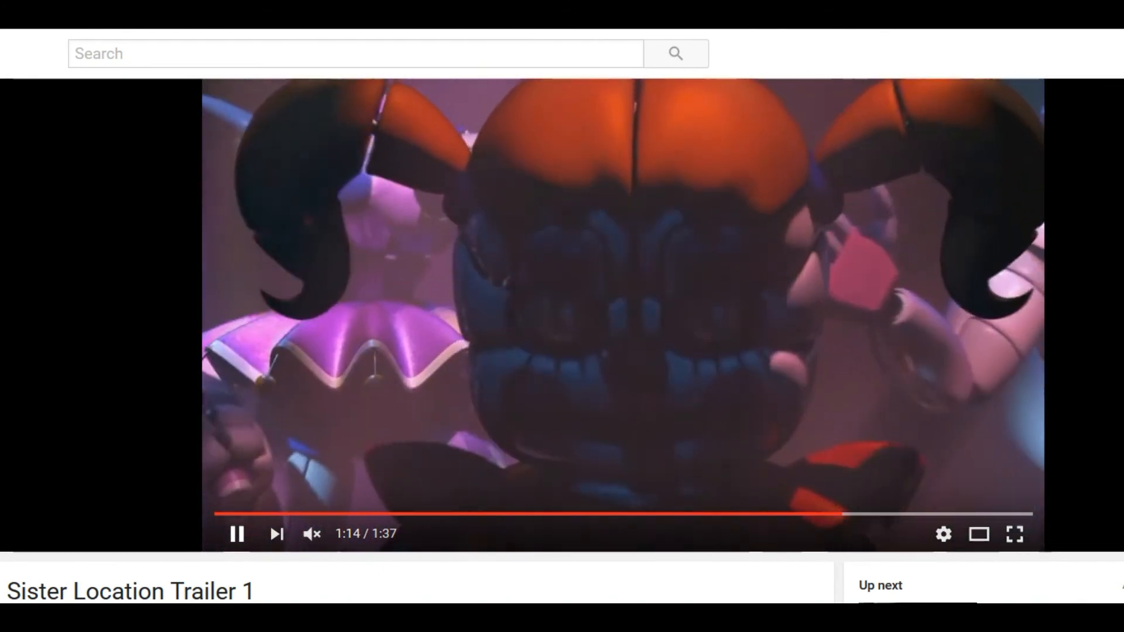
# Freeze on the clown-faced animatronic close-up at 1:15, then resume playback.
pyautogui.click(236, 533)
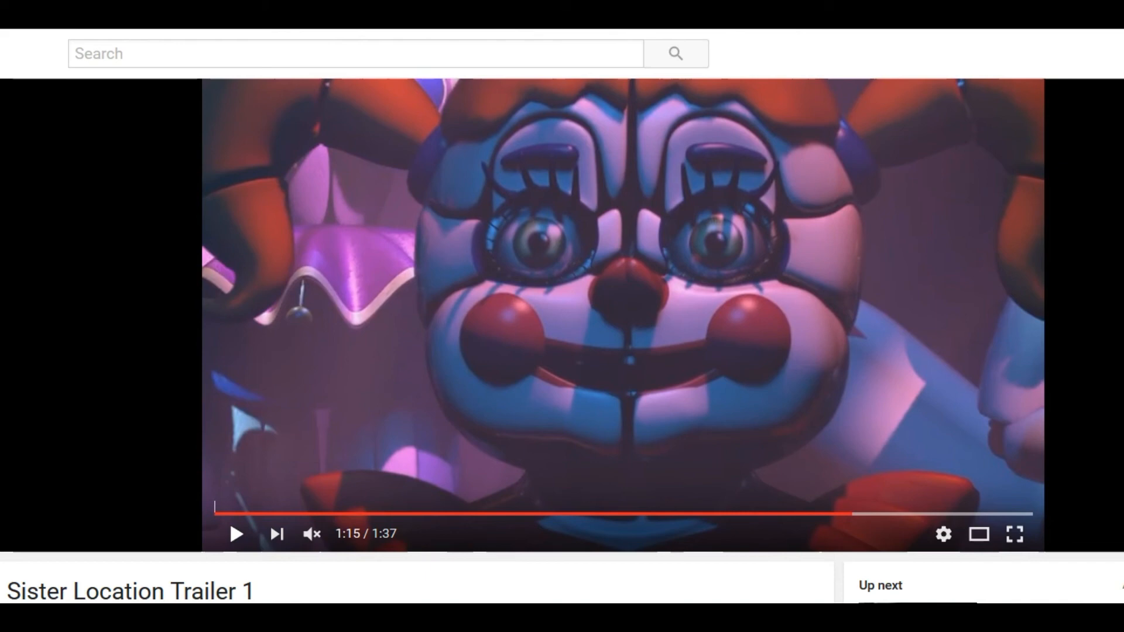
pyautogui.click(236, 534)
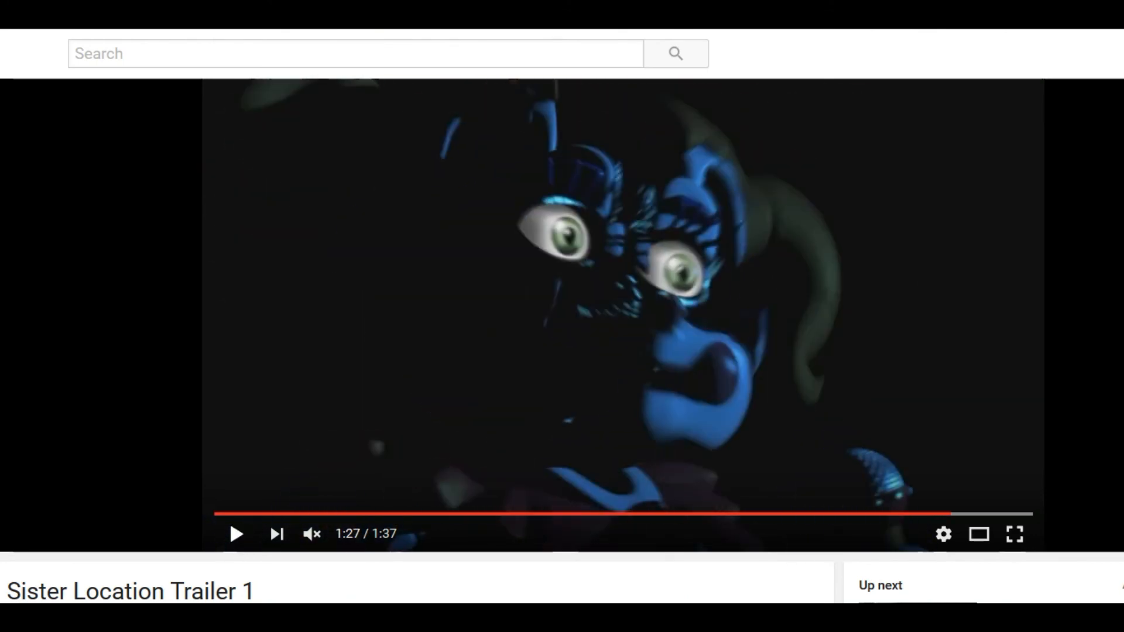
pyautogui.moveTo(949, 514)
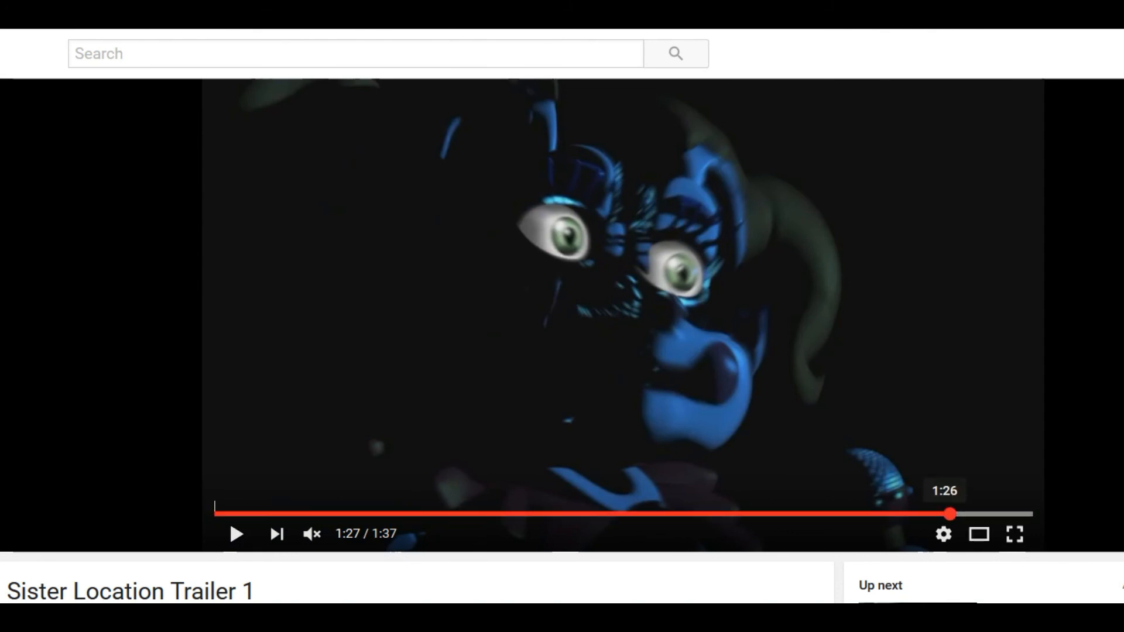